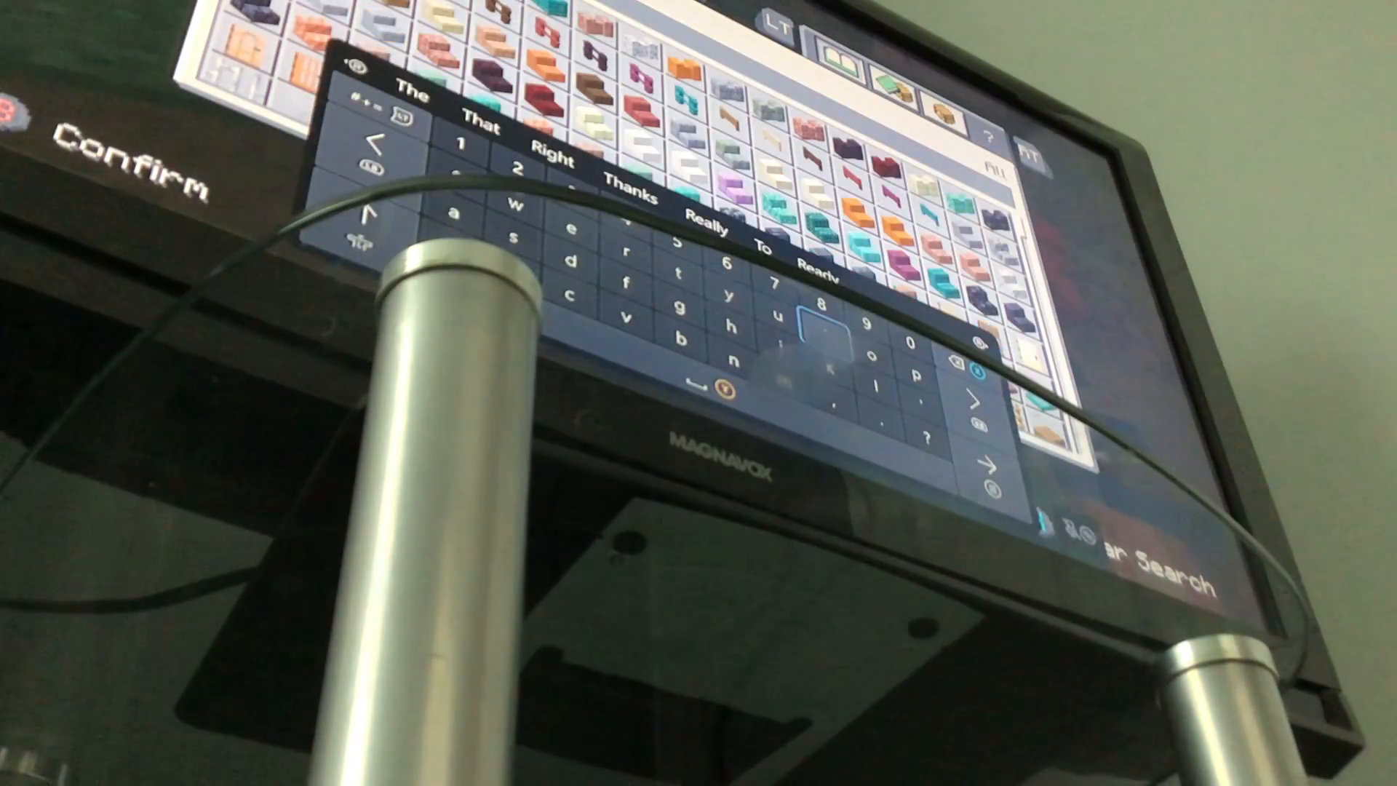
# Step: Refine the creative inventory search with the next letter, leaving a row of pink items
pyautogui.click(628, 252)
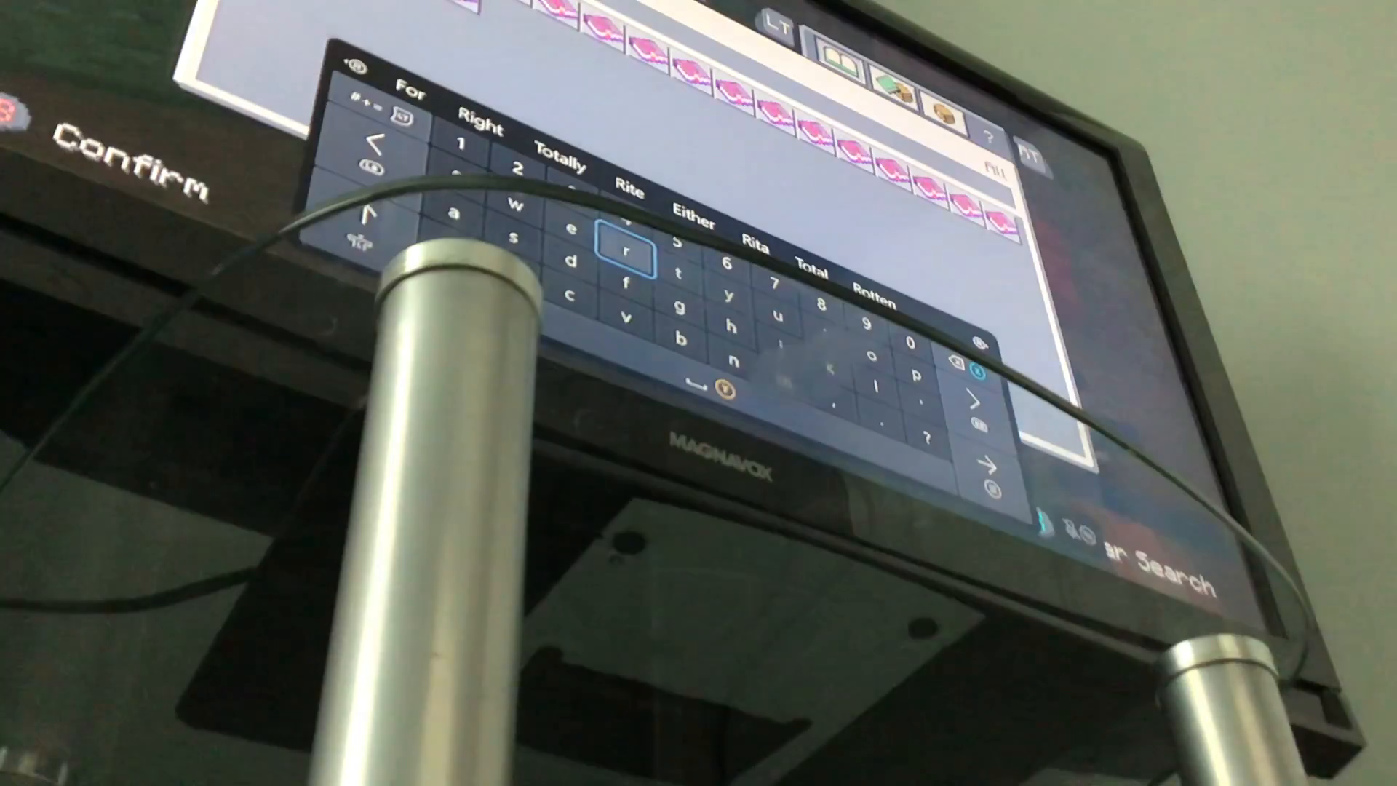